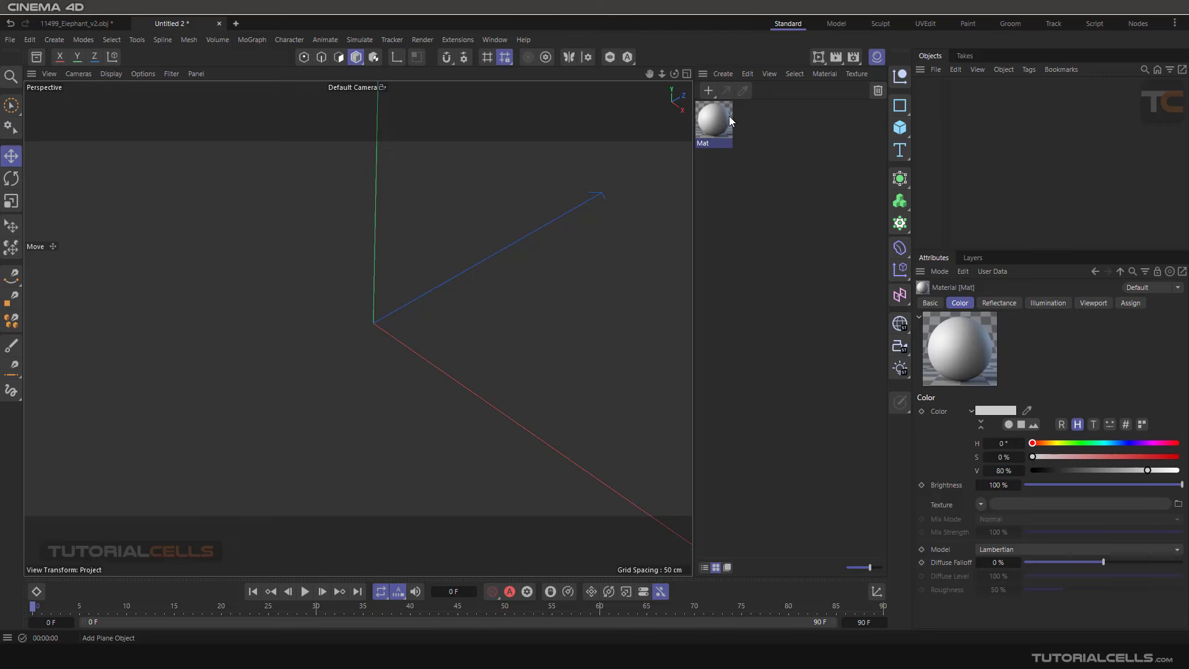
- Assign a Surfaces > Cyclone shader to Mat's colour texture and enter its settings
{"action": "double_click", "coordinate": [713, 118]}
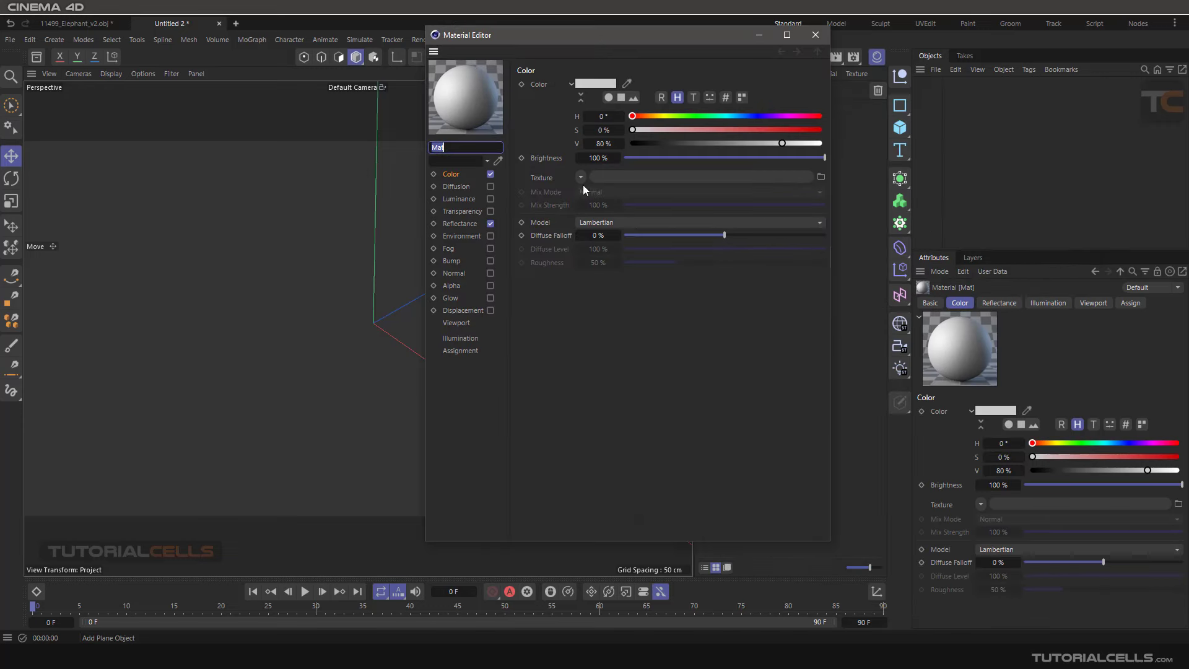
{"action": "left_click", "coordinate": [581, 177]}
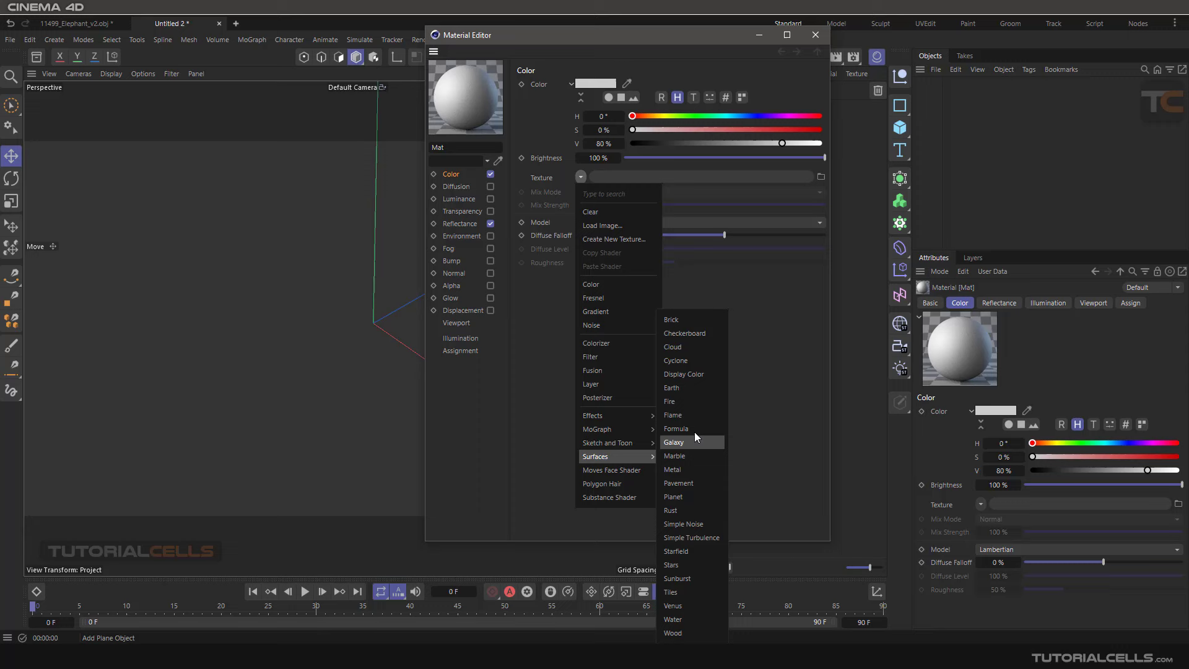
{"action": "left_click", "coordinate": [675, 361]}
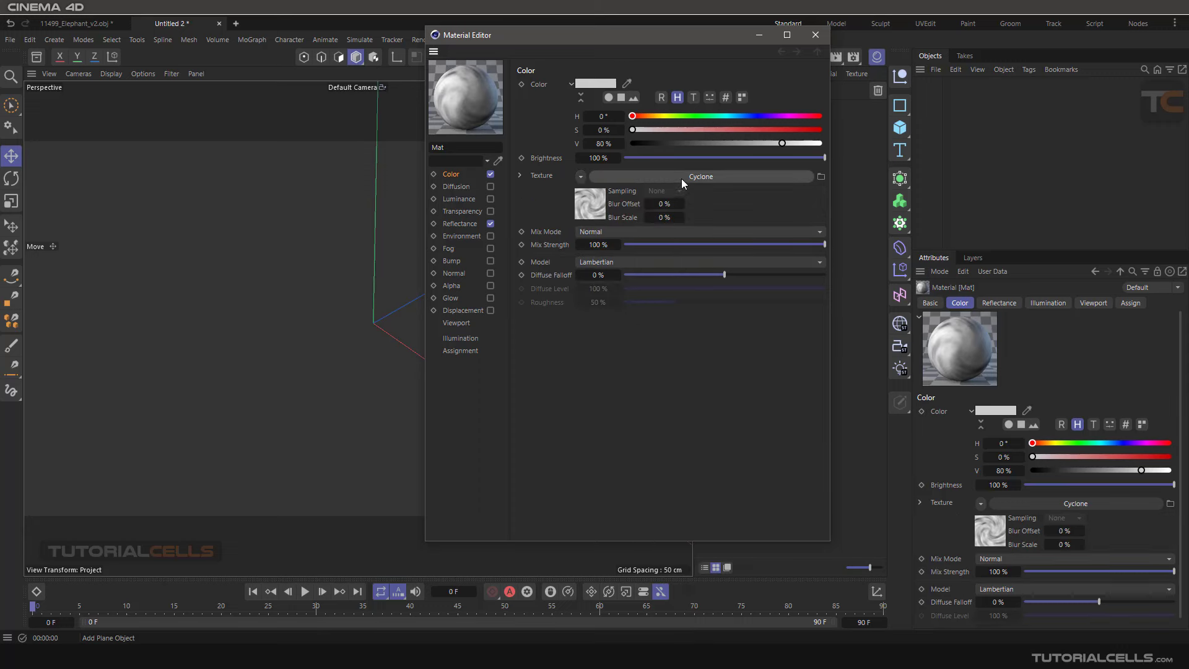
{"action": "left_click", "coordinate": [701, 176]}
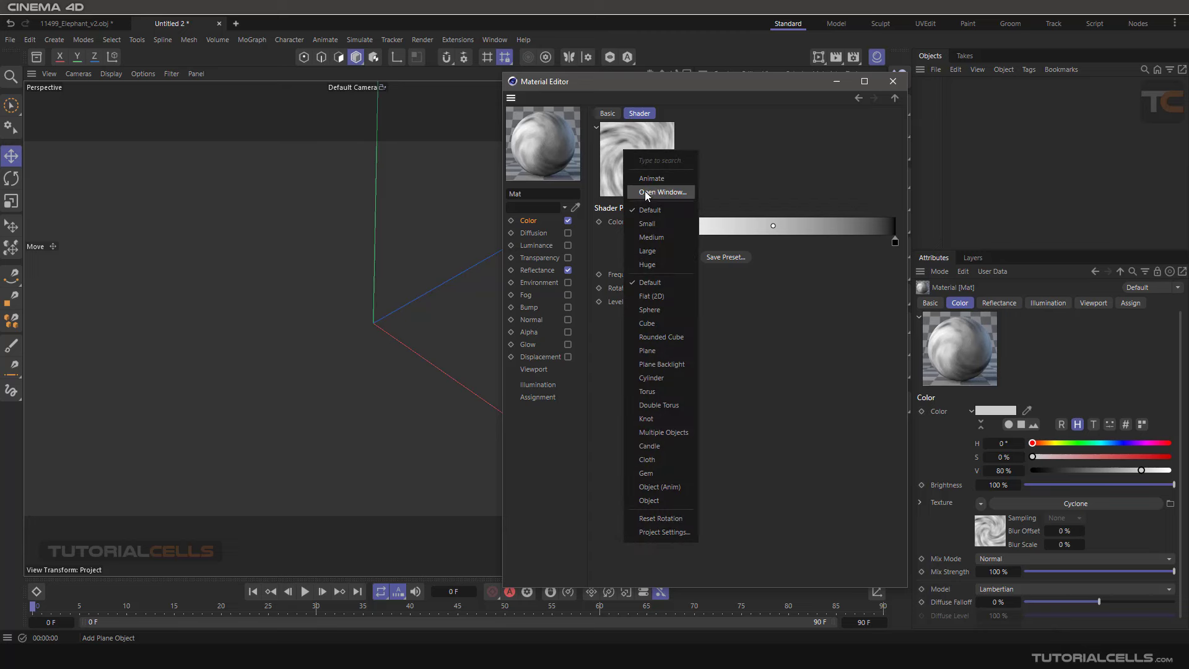
- Adjust the Cyclone shader's frequency to 2 and level to 82% for a tighter, brighter swirl
{"action": "left_click", "coordinate": [644, 187]}
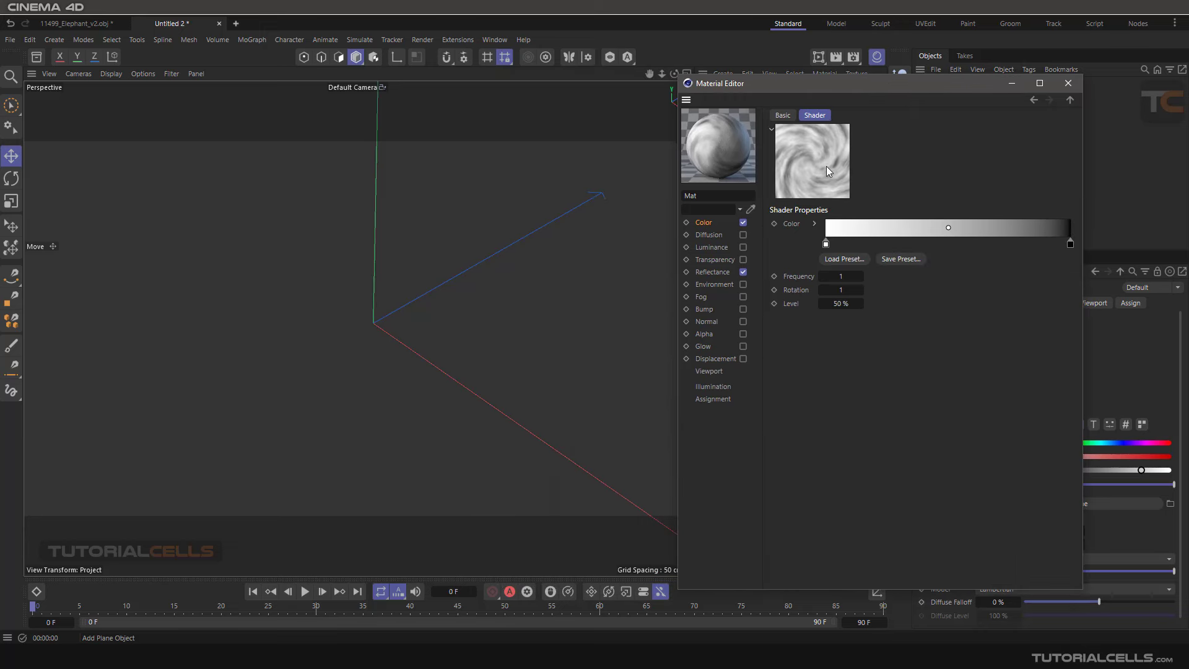
{"action": "mouse_move", "coordinate": [819, 172]}
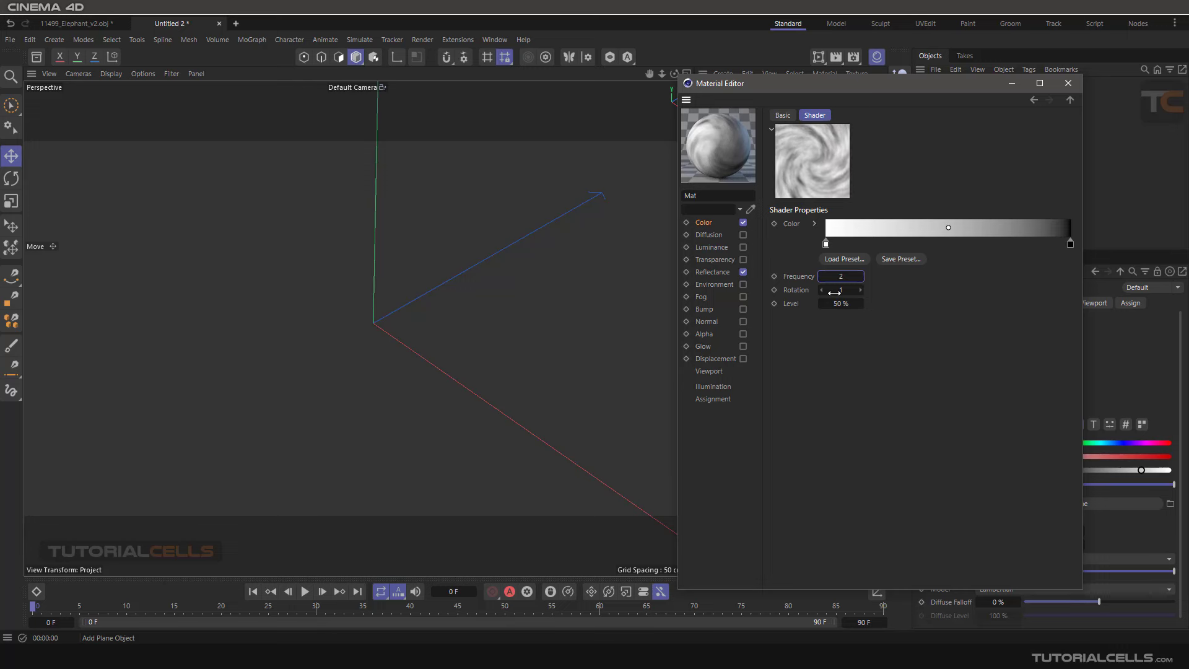
{"action": "left_click", "coordinate": [840, 289]}
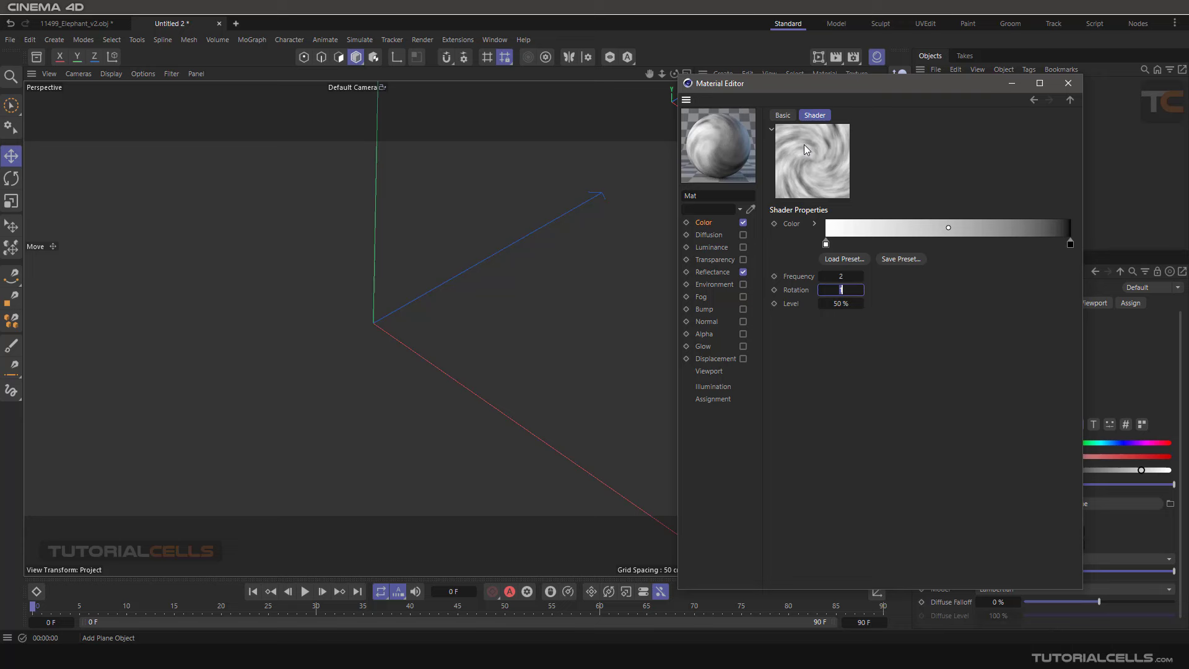
{"action": "type", "text": "5"}
{"action": "left_click", "coordinate": [840, 304]}
{"action": "type", "text": "82"}
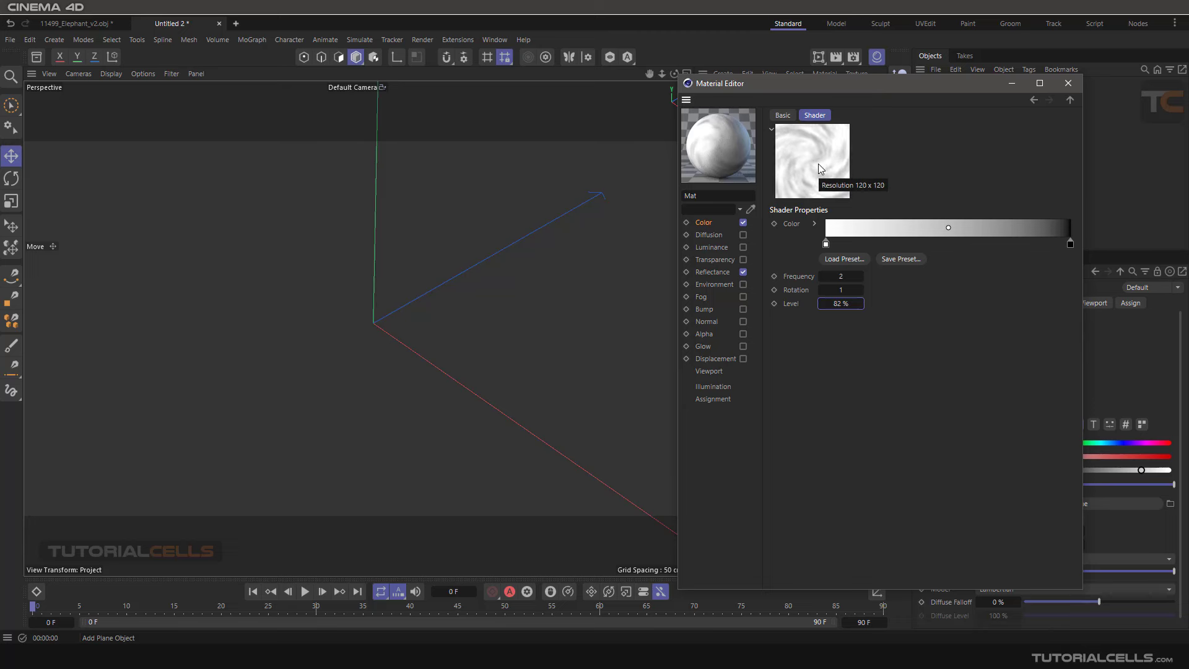
{"action": "mouse_move", "coordinate": [741, 224]}
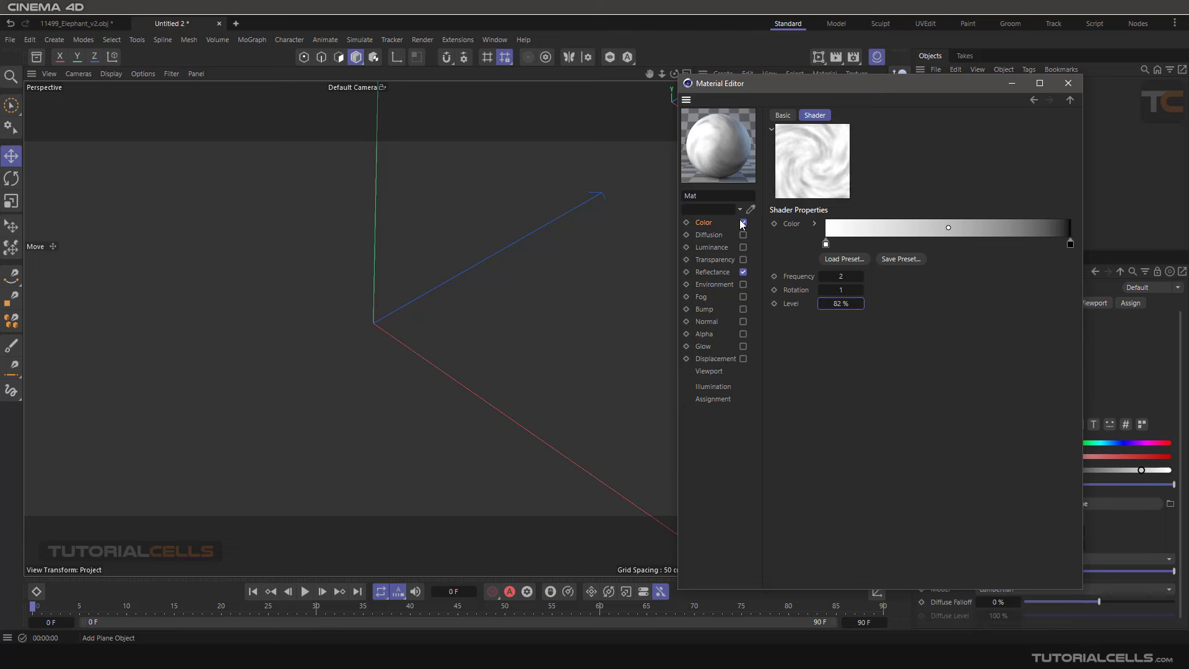
- Clear Mat's colour texture, enable its Displacement channel and leave the material editor
{"action": "left_click", "coordinate": [834, 225]}
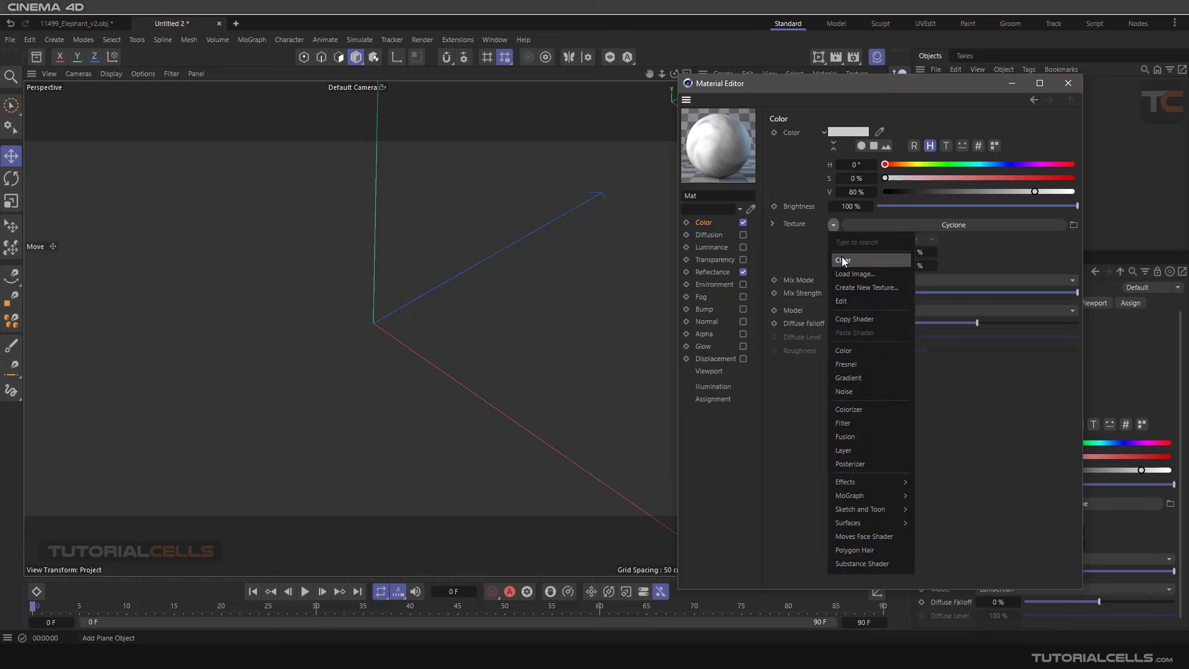
{"action": "left_click", "coordinate": [744, 358]}
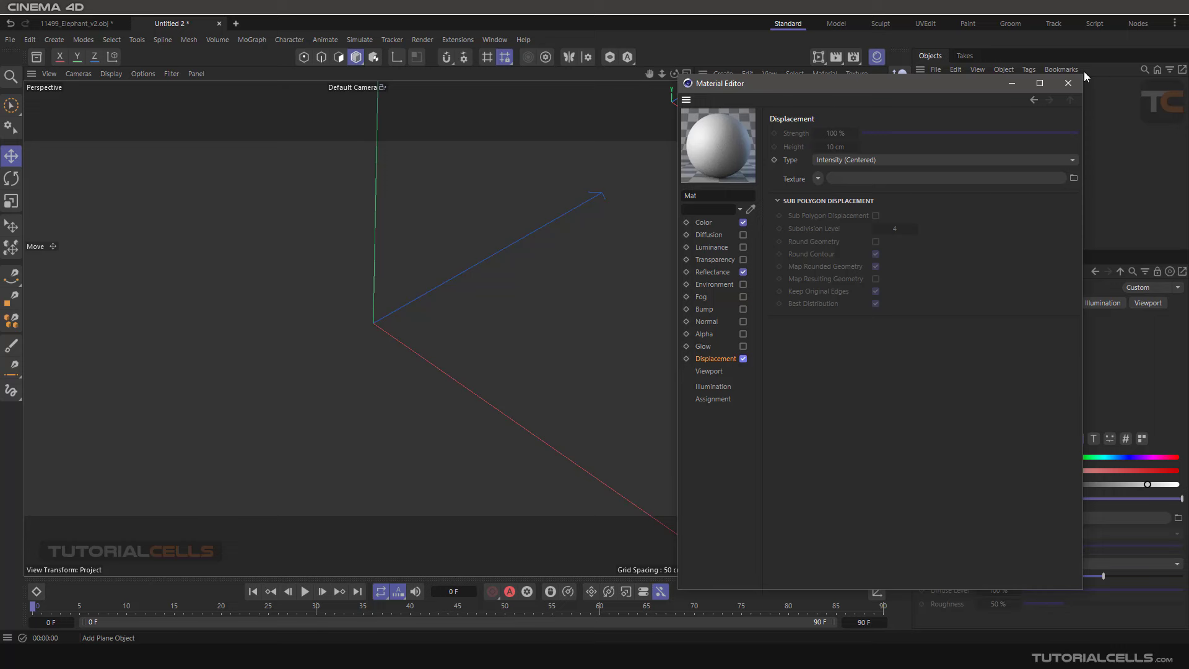
{"action": "left_click", "coordinate": [1068, 83]}
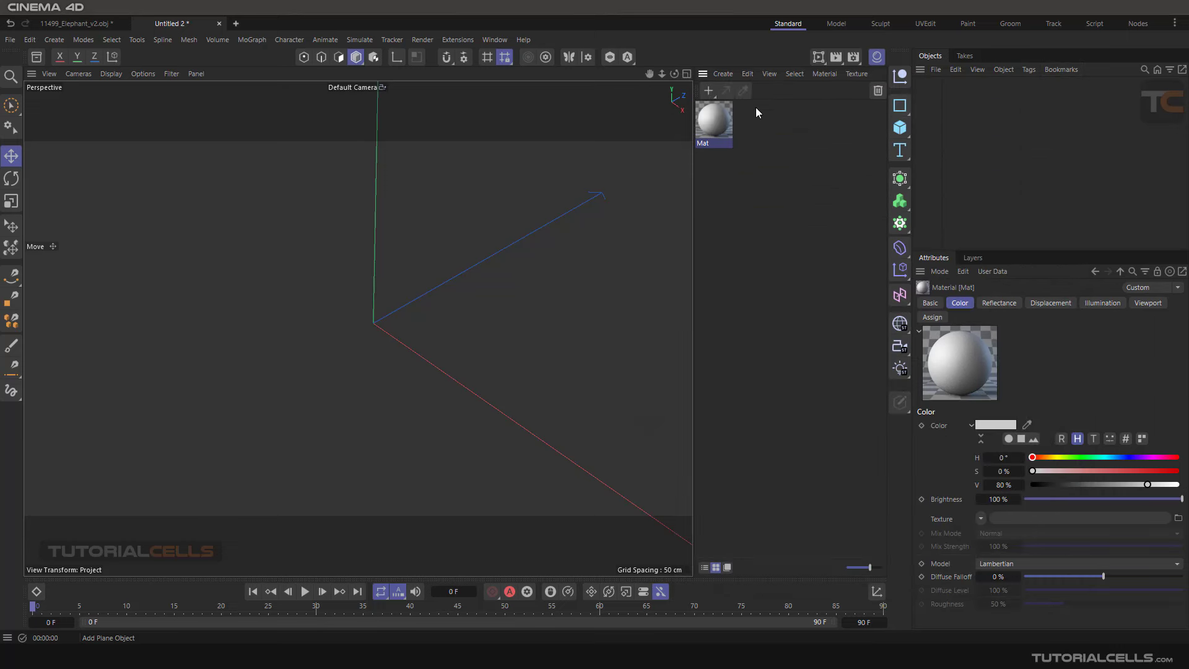
{"action": "left_click", "coordinate": [899, 127]}
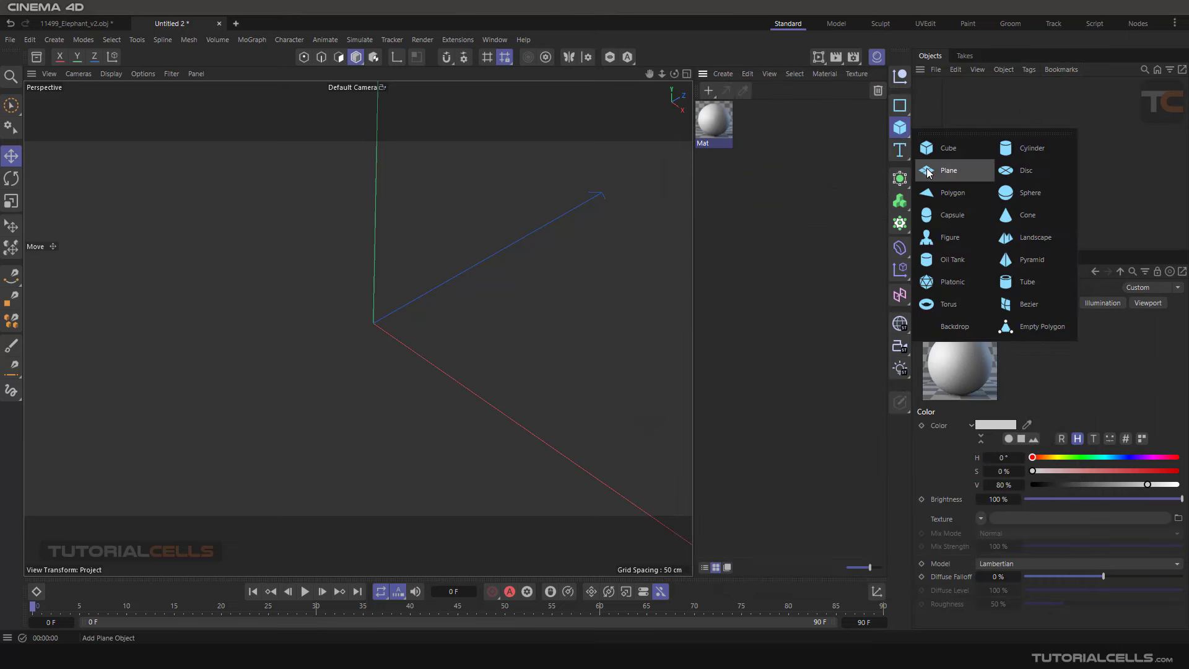
- Add a plane with Mat and assign a Cyclone shader to its Displacement texture
{"action": "left_click", "coordinate": [948, 170]}
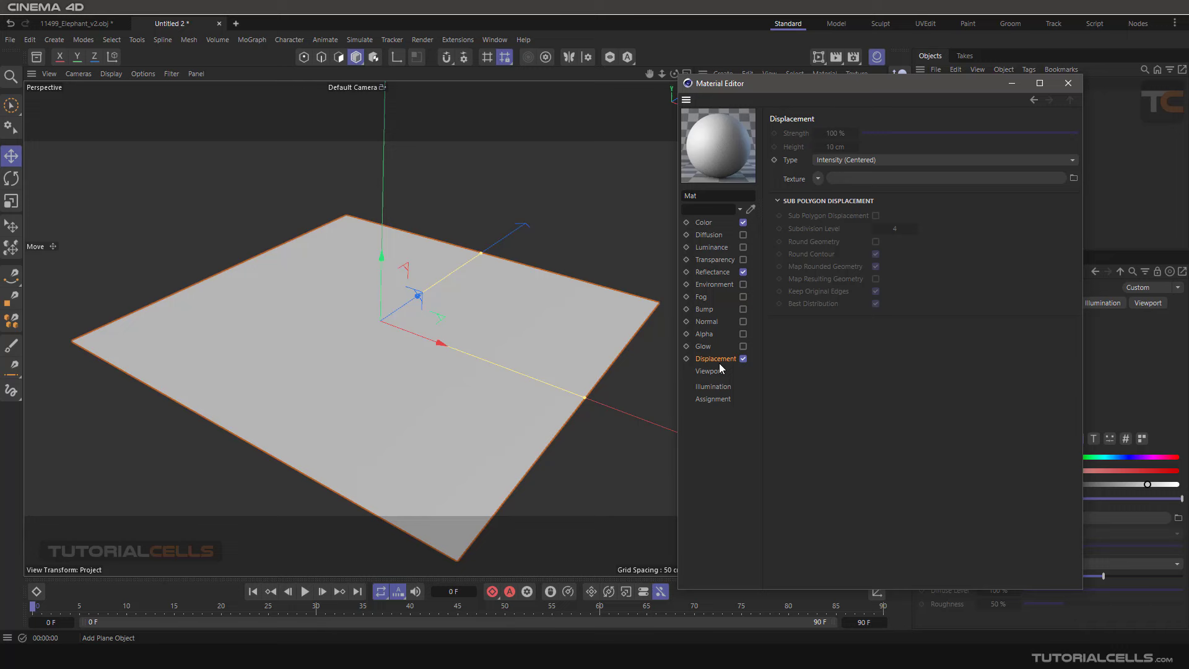
{"action": "left_click", "coordinate": [817, 179]}
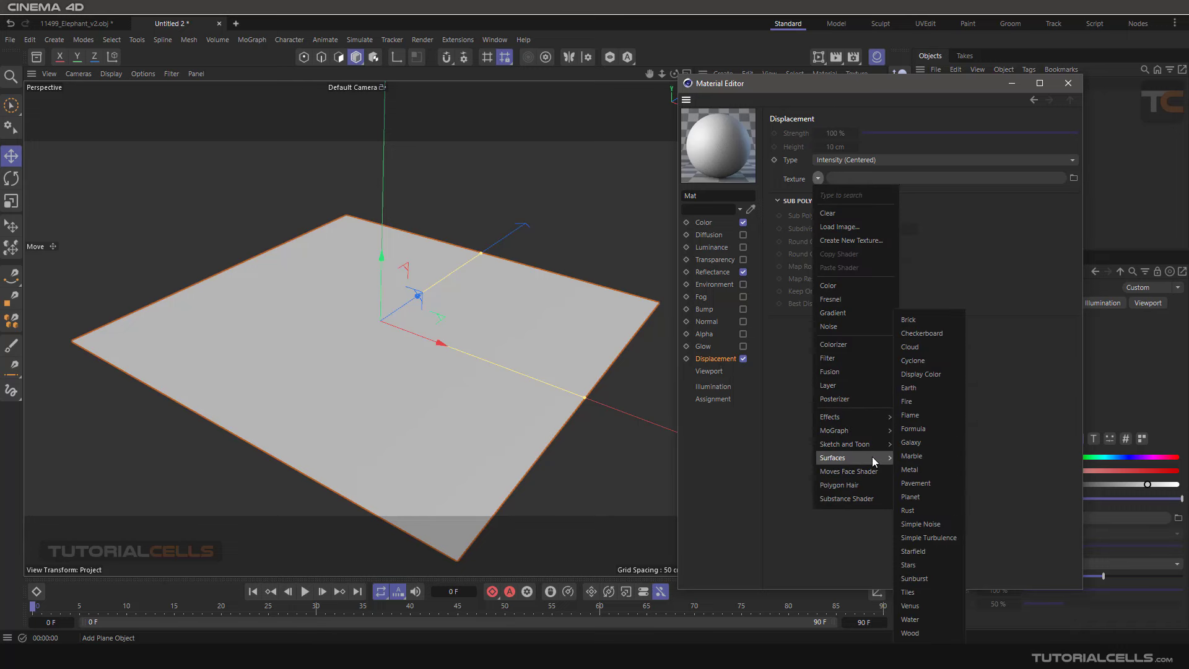
{"action": "mouse_move", "coordinate": [929, 360]}
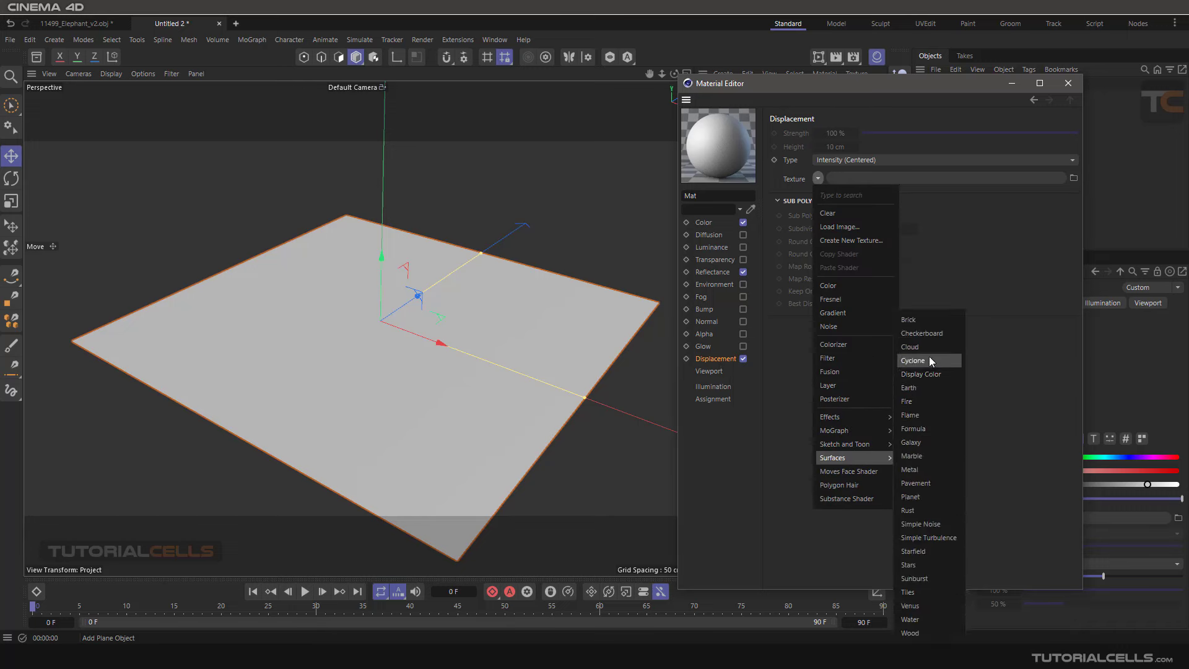
{"action": "left_click", "coordinate": [913, 360]}
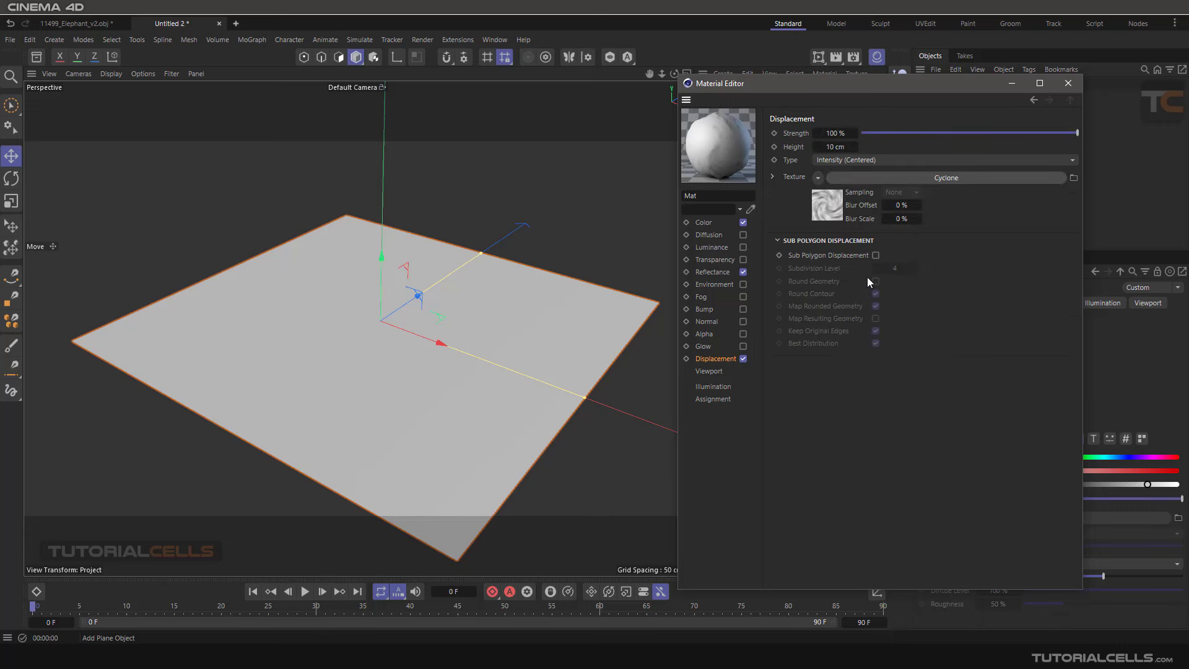
{"action": "left_click", "coordinate": [876, 255]}
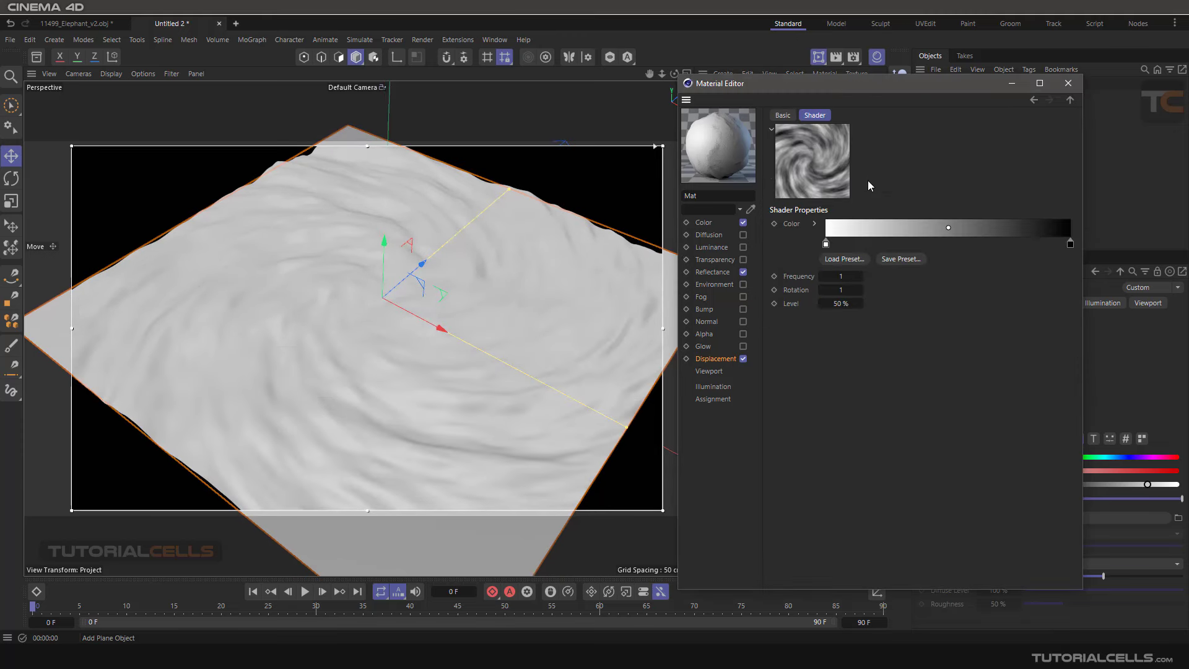
- Raise the displacement Cyclone level to 91% and settle its rotation at 1.5 after trying 3
{"action": "left_click_drag", "start_coordinate": [840, 303], "coordinate": [858, 304]}
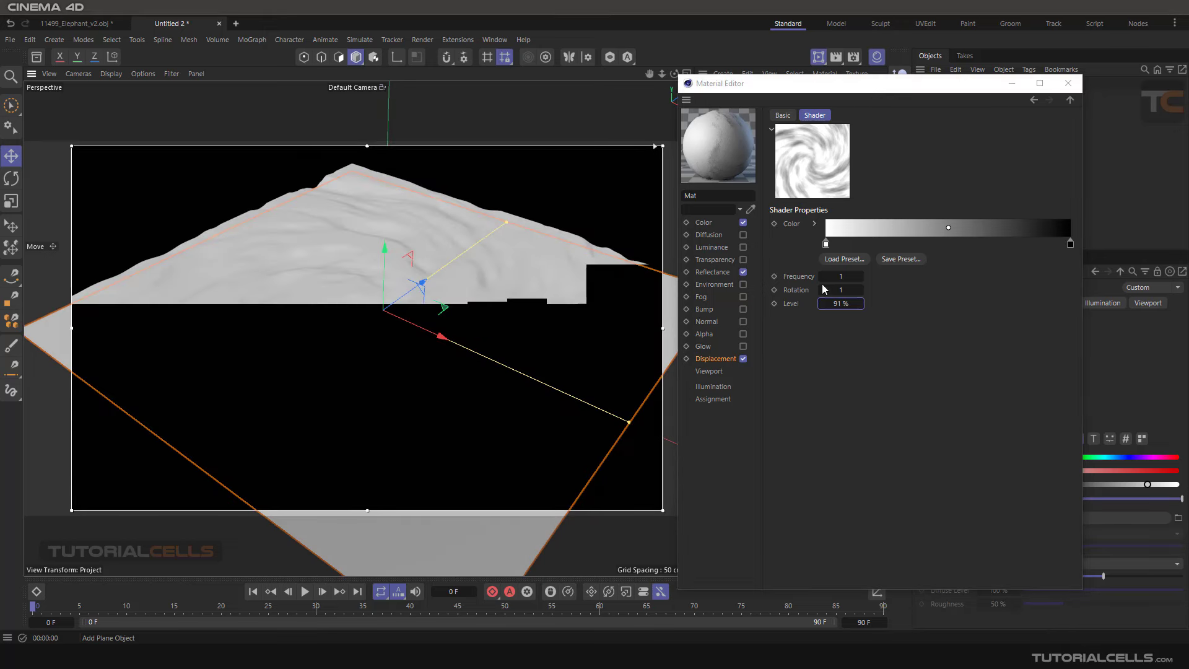
{"action": "left_click_drag", "start_coordinate": [839, 290], "coordinate": [862, 290]}
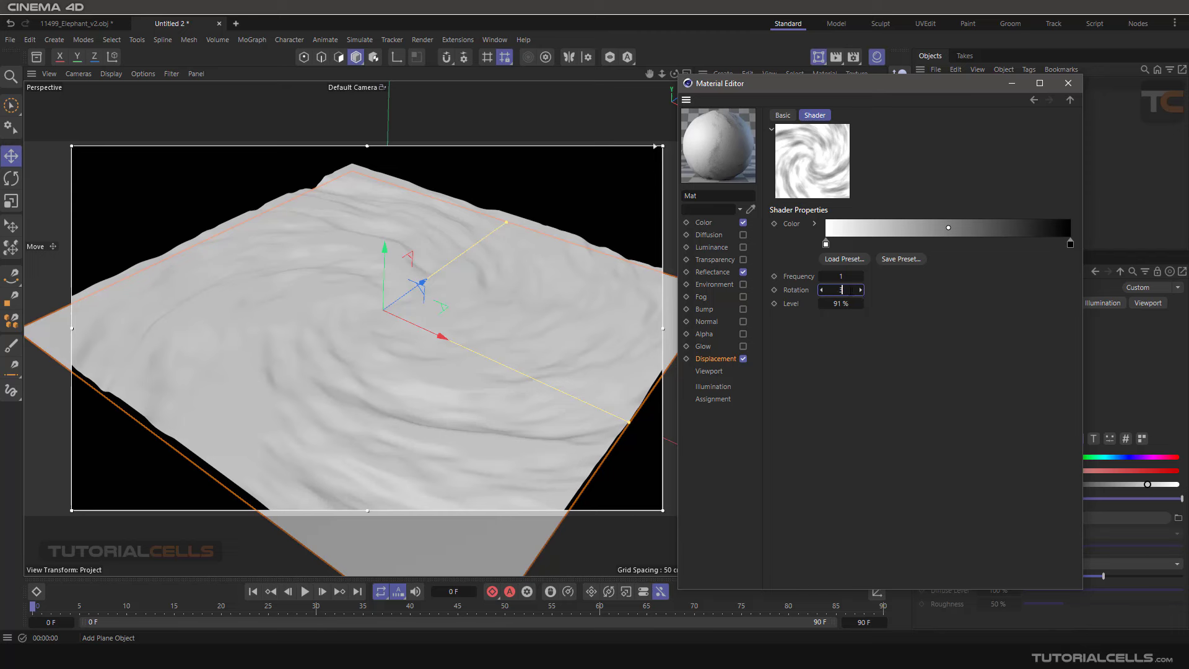
{"action": "type", "text": "3"}
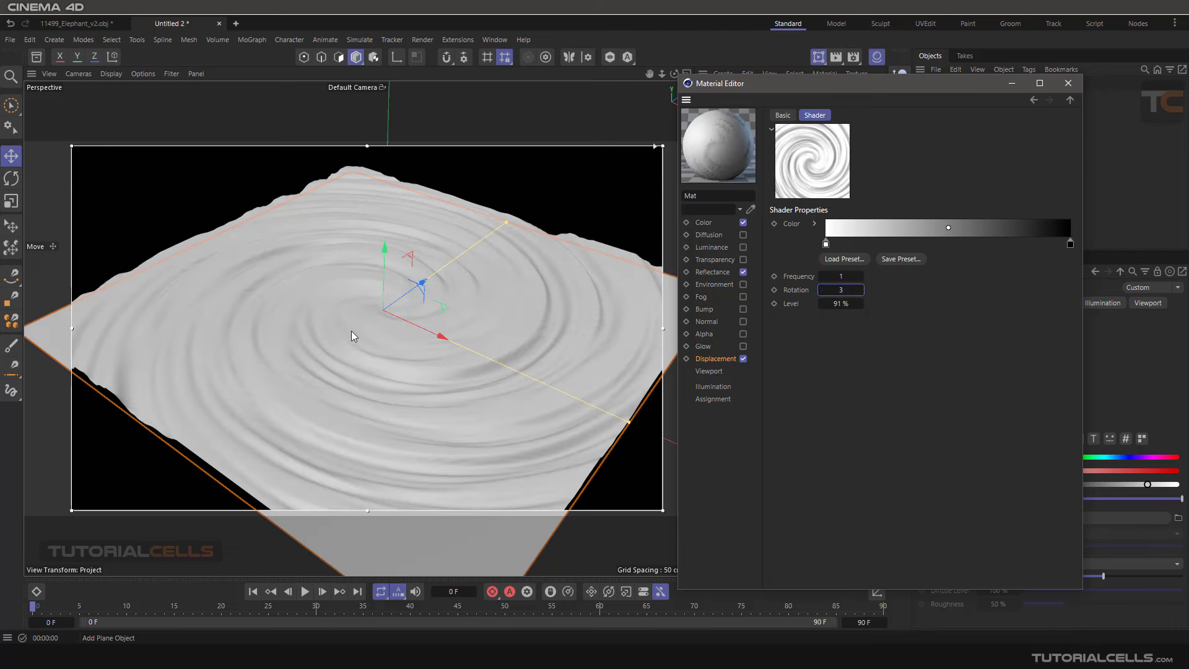
{"action": "mouse_move", "coordinate": [437, 363]}
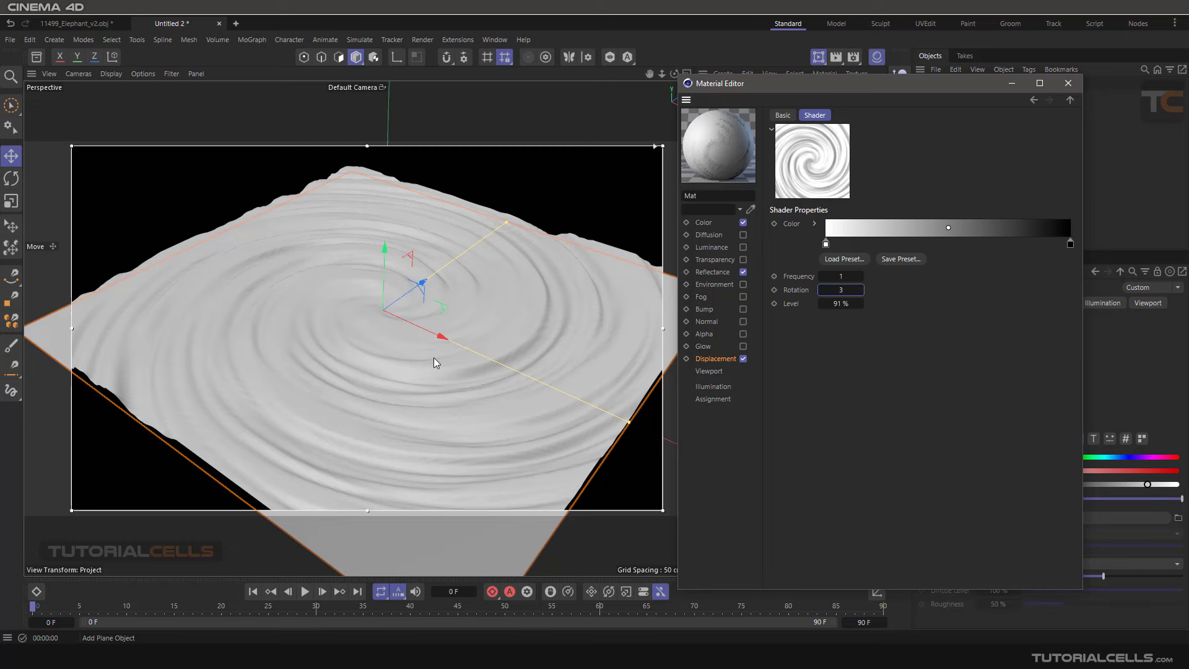
{"action": "left_click", "coordinate": [305, 591]}
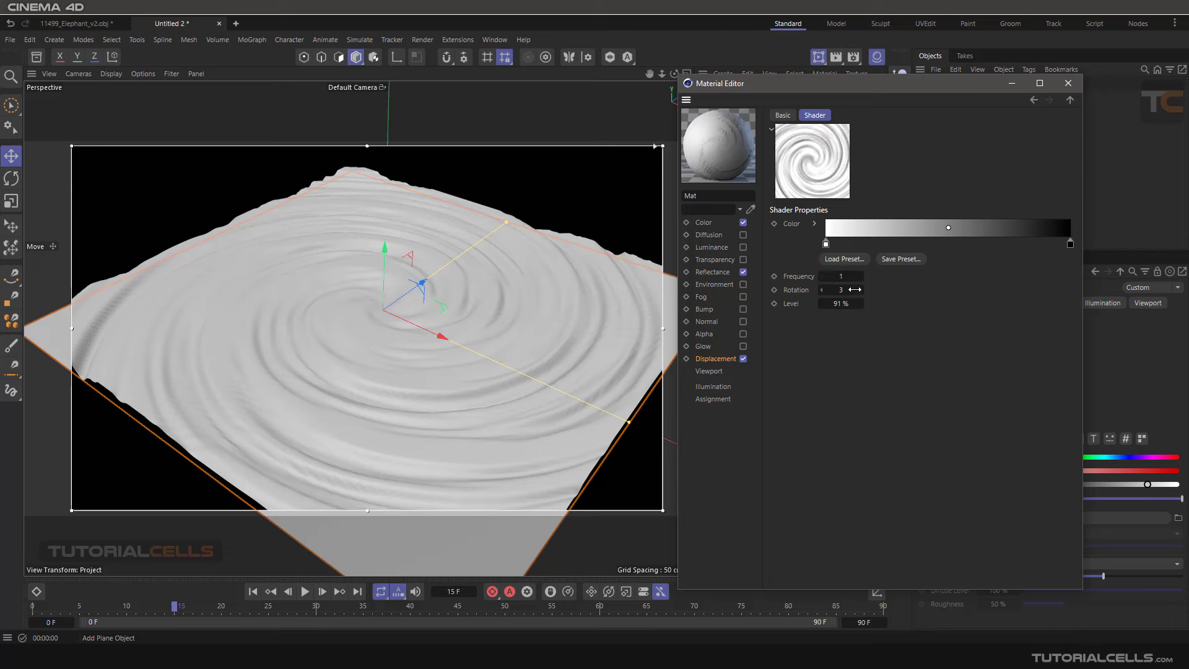
{"action": "left_click", "coordinate": [840, 290]}
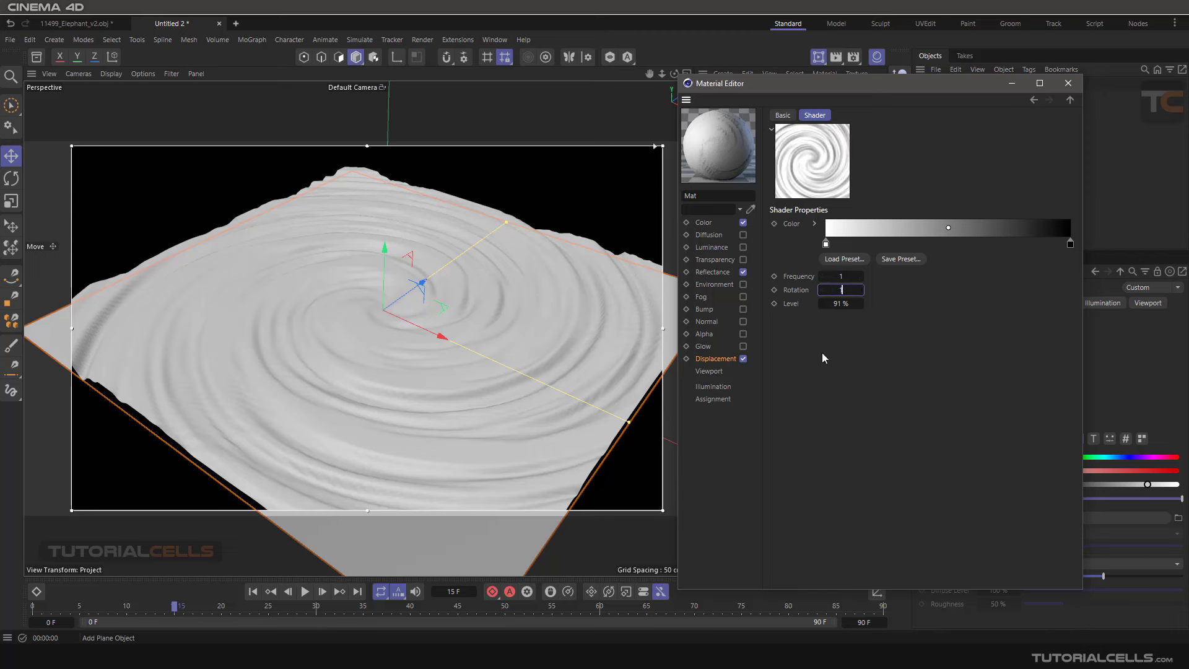
{"action": "type", "text": "1.5"}
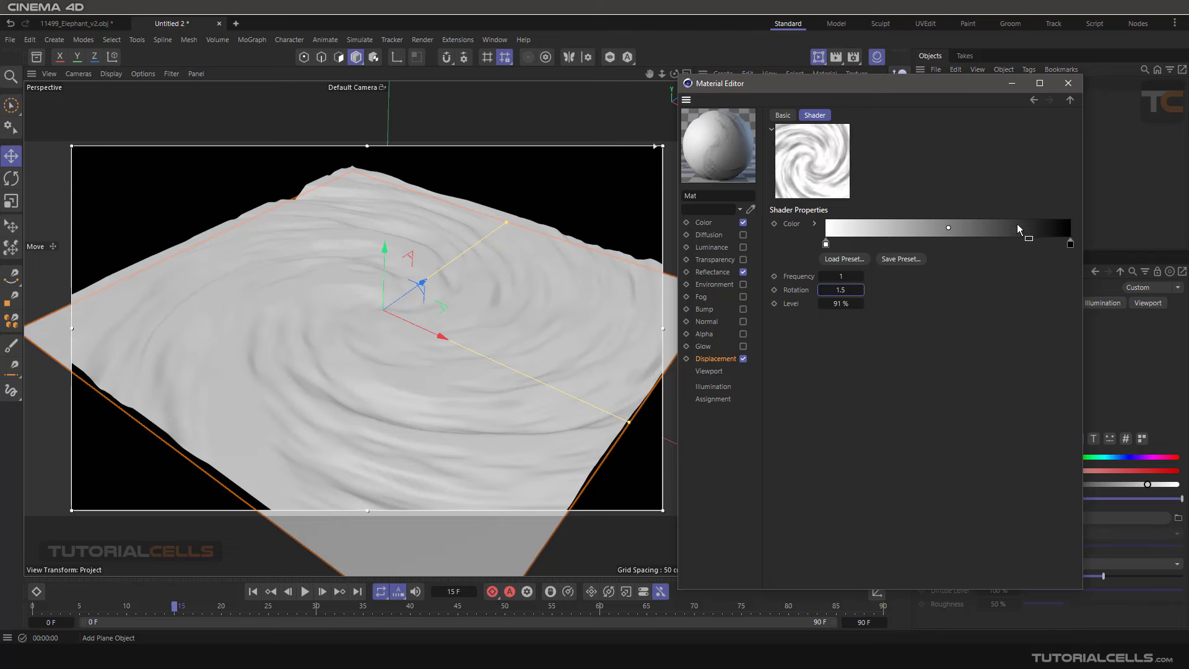
{"action": "mouse_move", "coordinate": [1049, 243]}
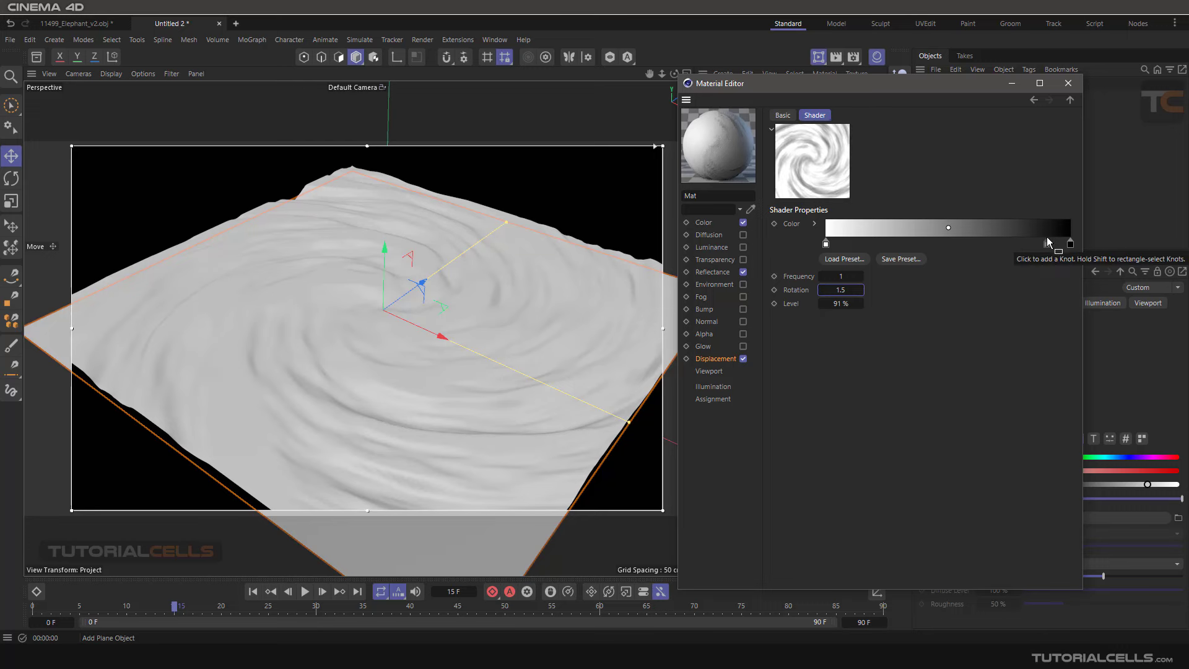